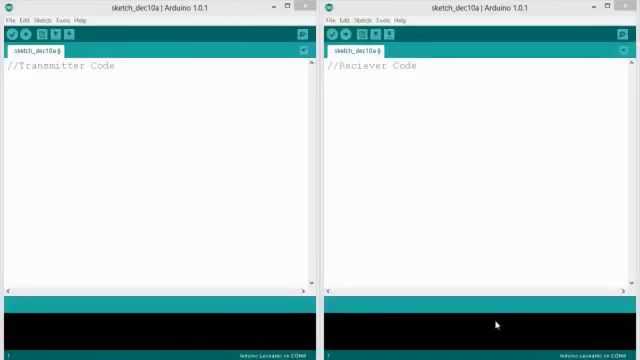
mouse_move(424, 185)
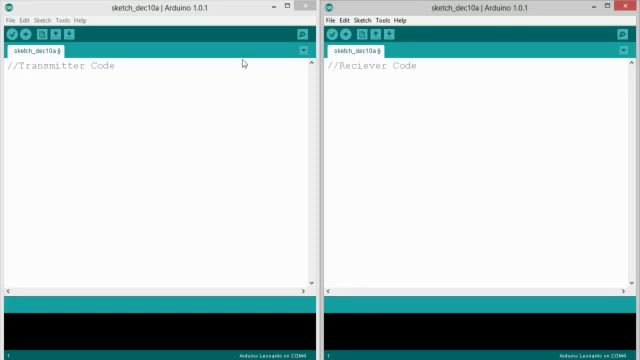
Append '(Uno)' to the transmitter header comment and '(Leonardo)' to the receiver's.
text((Unot)
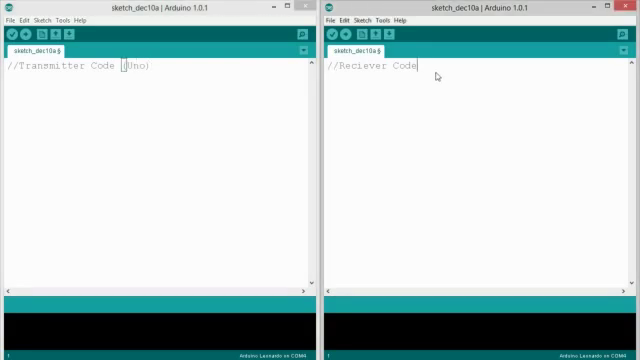
text((Leonardo)
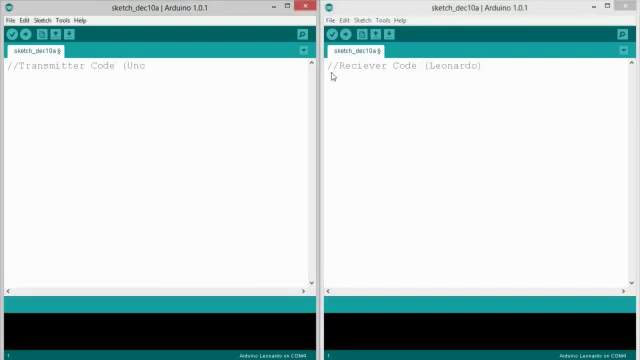
Add #include <VirtualWire.h> and begin void setup() in the transmitter sketch.
text(#)
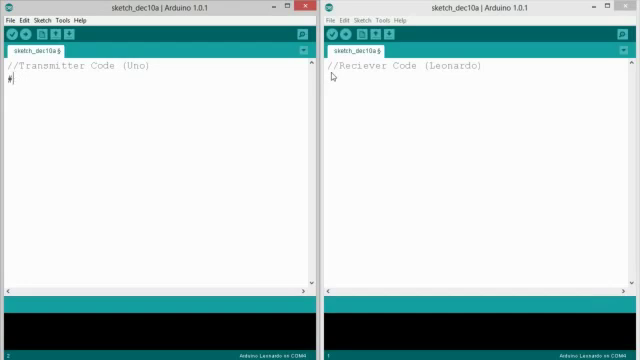
text(include <V)
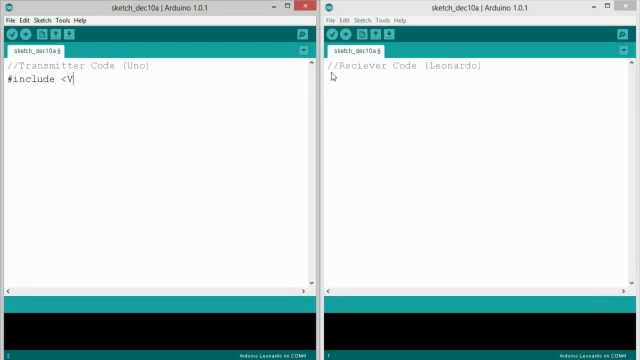
text(irtual.)
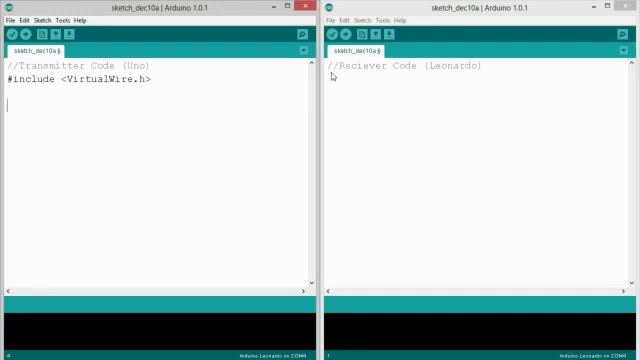
text(void)
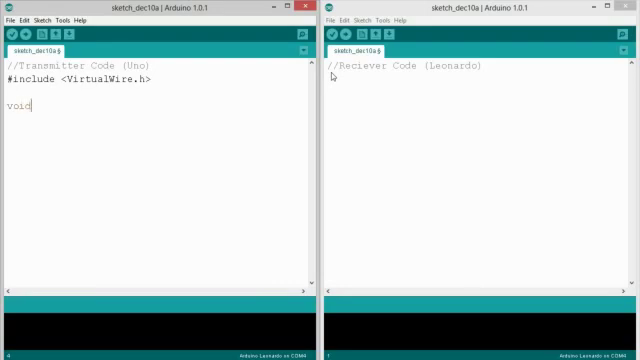
text(setup)
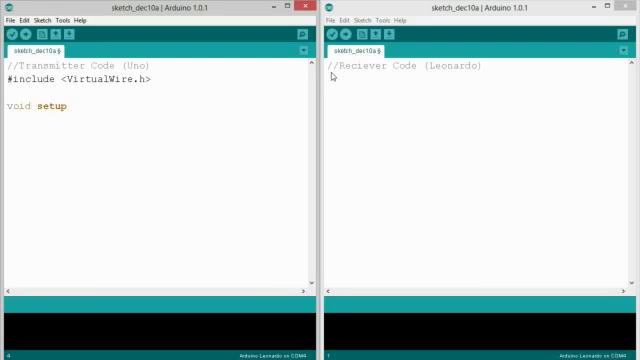
text(())
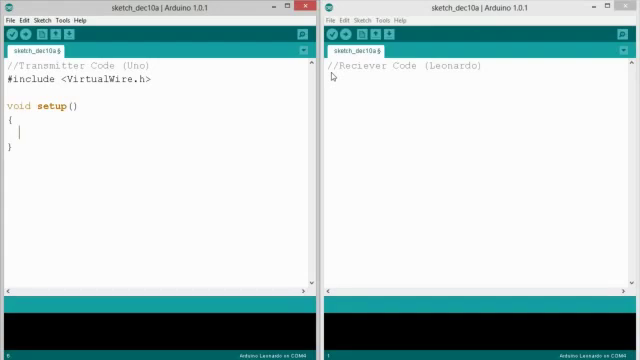
Fill setup with vw_setup(2000), Serial.begin(9600) and vw_set_tx_pin(7).
text(v)
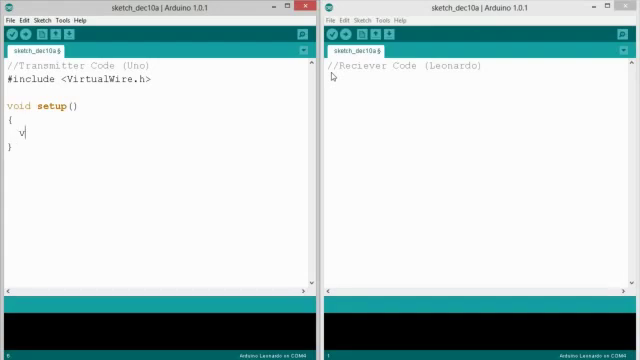
text(w)
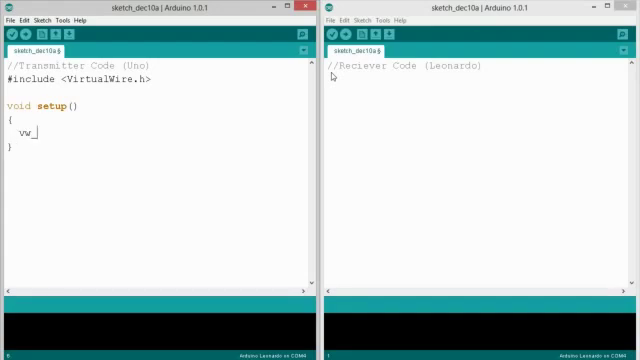
text(_setup()
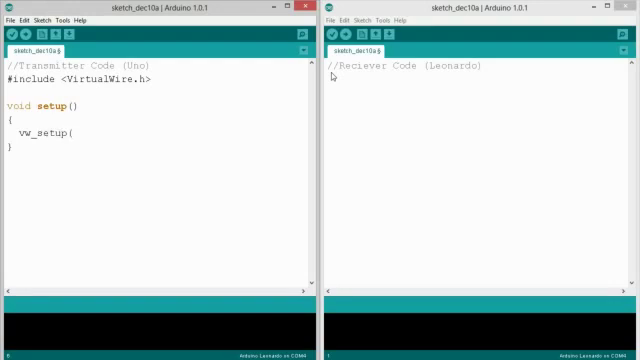
text(2000);)
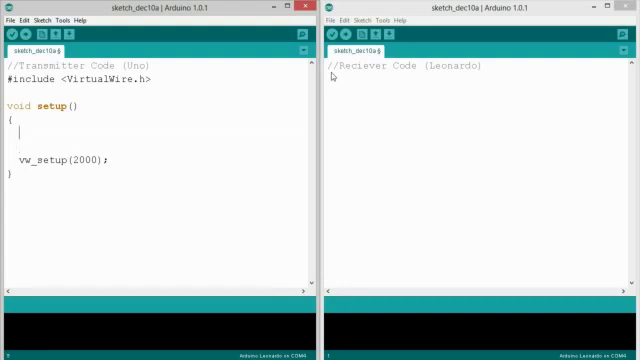
text(Serial.begin)
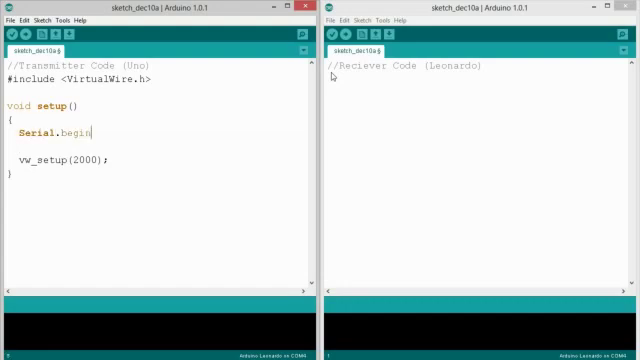
text(()
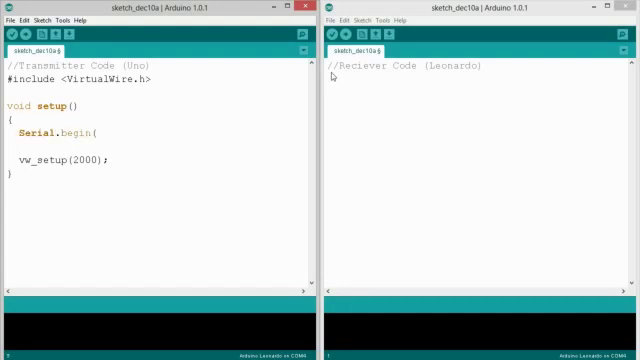
text(9600);)
text(vw)
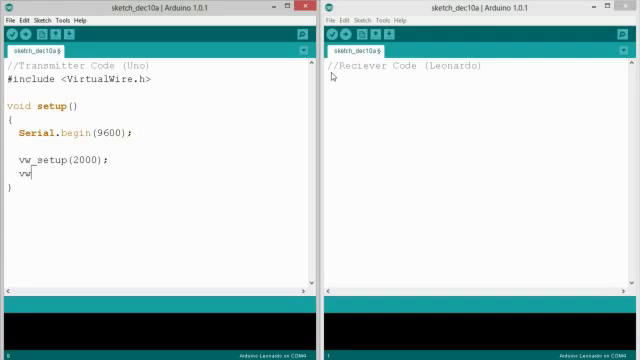
text(_set_tx)
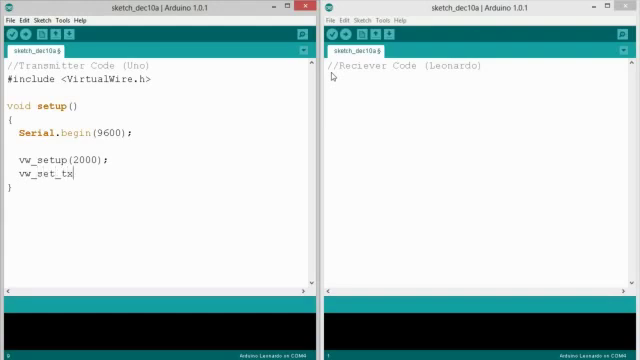
text(_pin(7);)
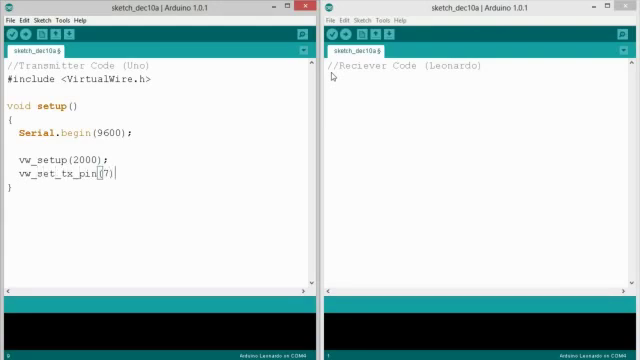
text(;)
text(})
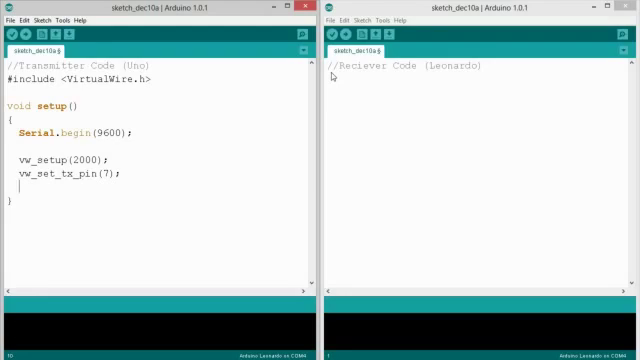
key(Backspace)
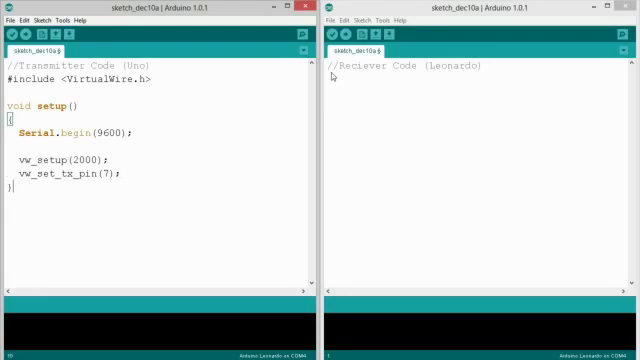
Start void loop() reading a character c when Serial is available.
text(void lo)
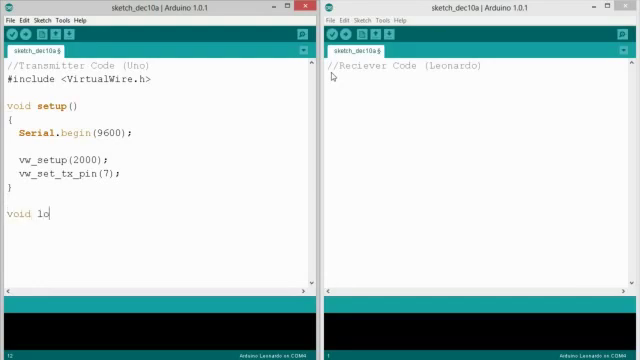
text(op())
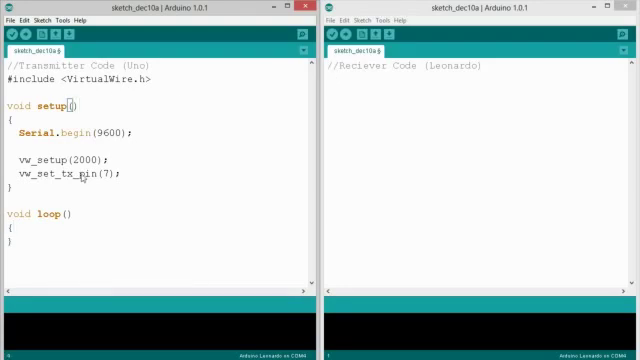
mouse_move(165, 172)
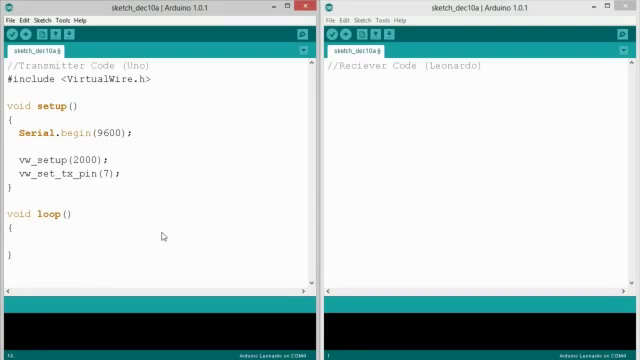
text(if(Serial.avb)
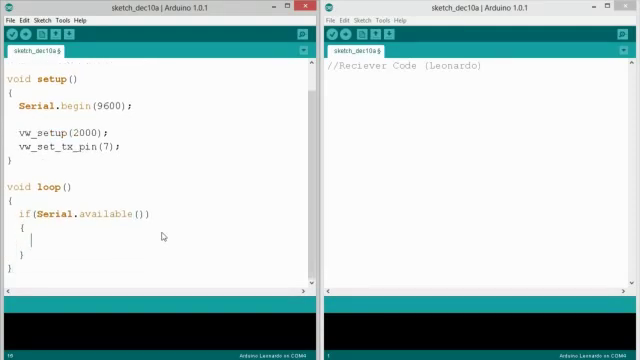
text(char c =)
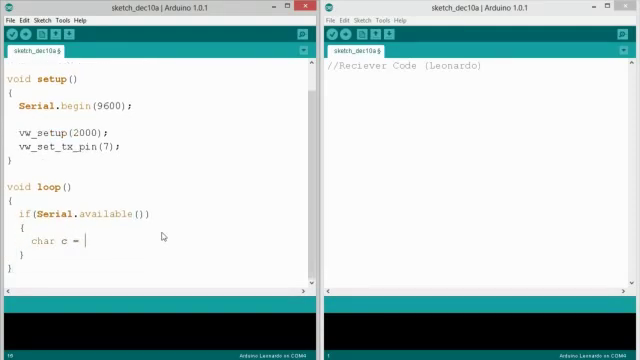
text(Serial.read();)
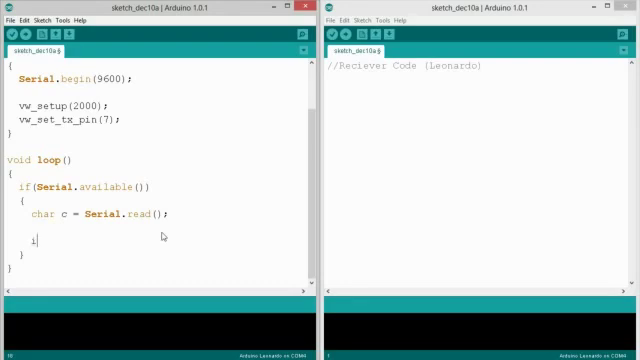
When c == '1', send it with vw_send((uint8_t *)c, 1).
text(f(c == '1)
text({)
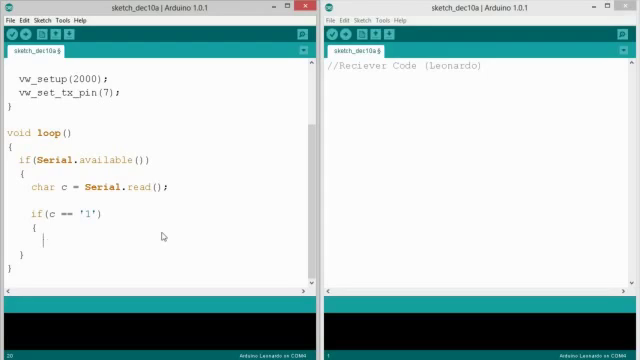
text(vw_)
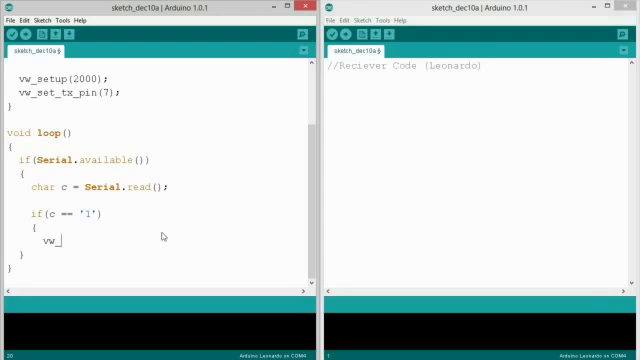
text(send)
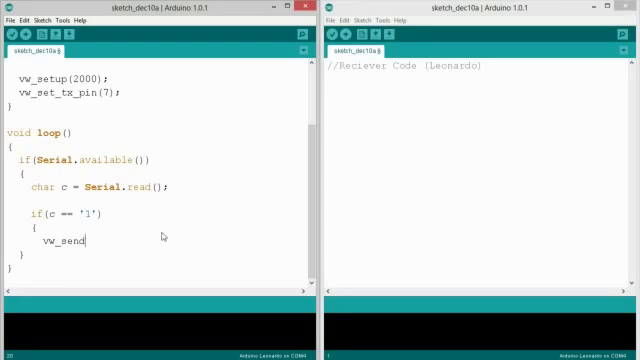
text(((uint8_t)
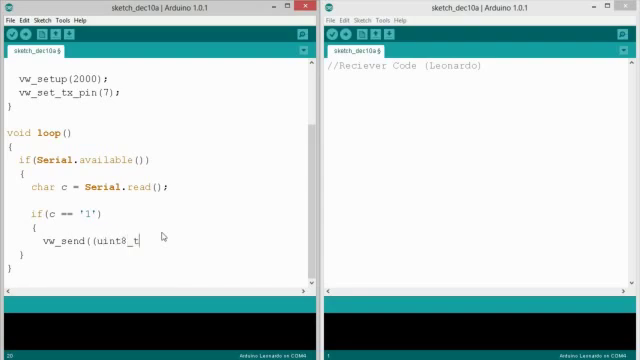
text(*)c, 1);)
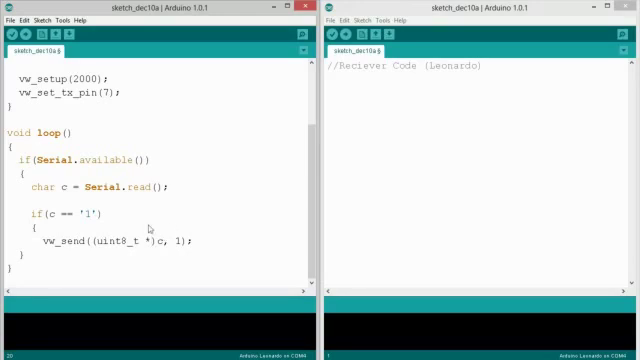
mouse_move(120, 256)
text(})
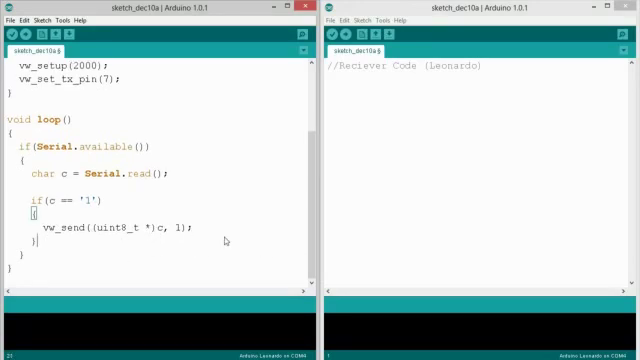
Highlight the (uint8_t *) cast and the length argument 1 while explaining vw_send.
double_click(95, 227)
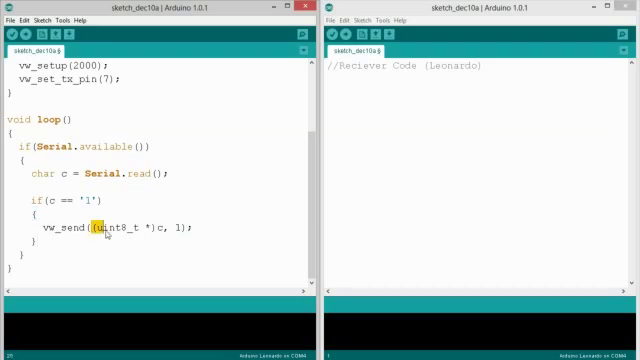
drag(95, 227, 150, 227)
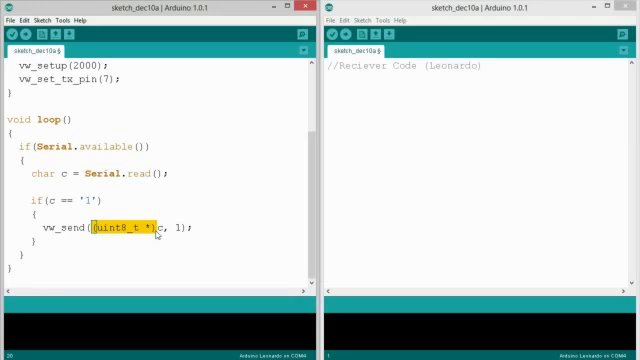
click(150, 227)
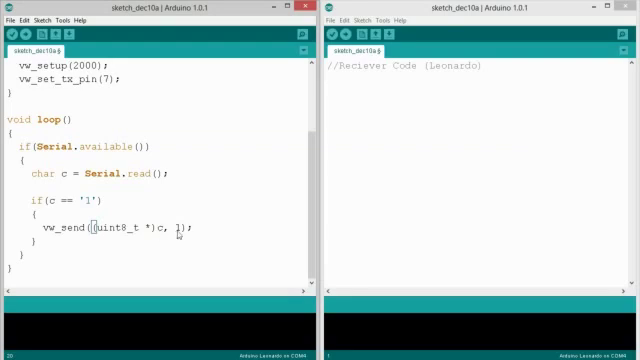
double_click(173, 228)
text(else if)
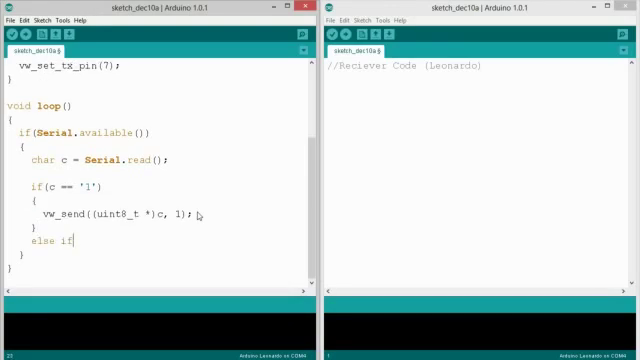
Complete the else if (c == '0') branch and scroll to review the transmitter sketch.
text((c ==)
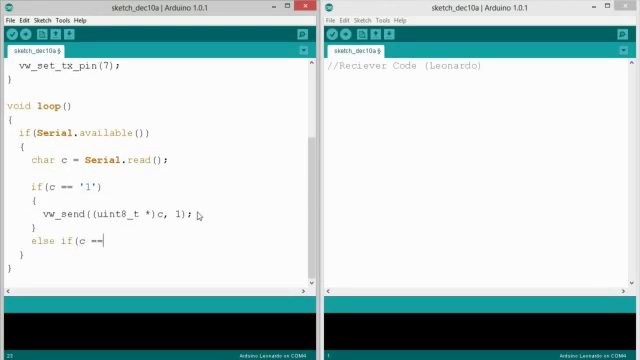
text('0'))
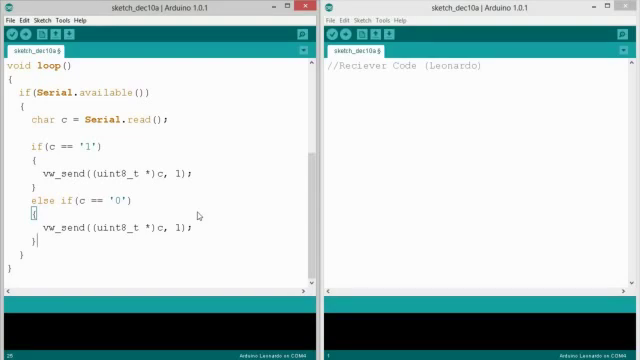
scroll(up, 3)
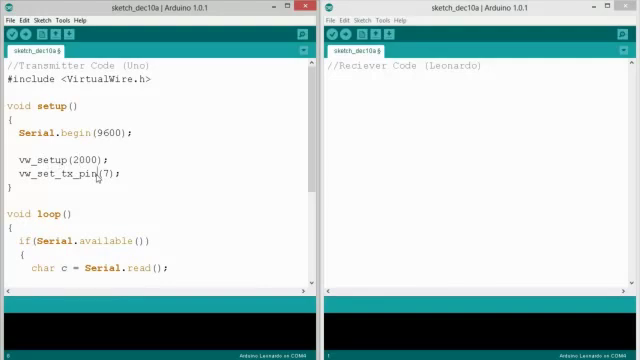
scroll(down, 3)
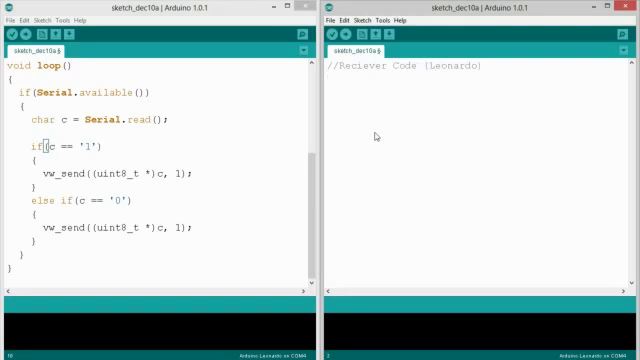
Include VirtualWire.h and set pin 13 as OUTPUT, written LOW, in setup.
text(#include <VirtualWri)
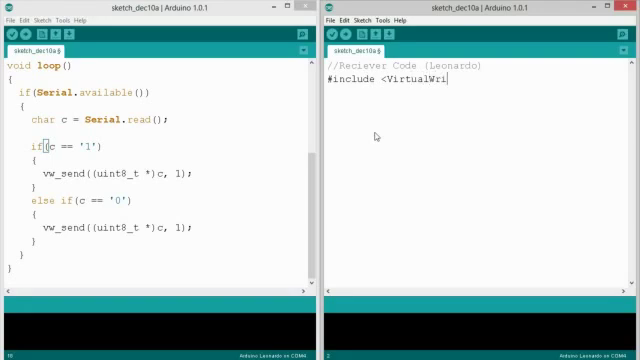
text(e.h>)
text(void setup()
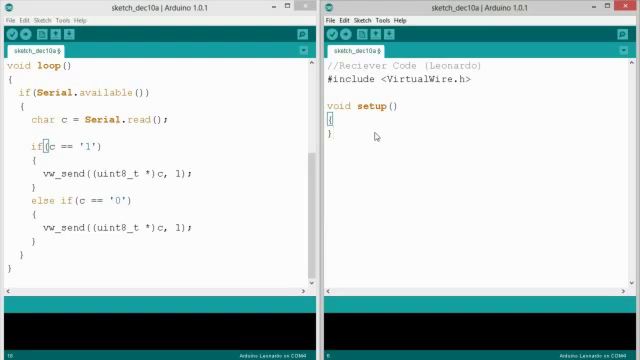
text(di)
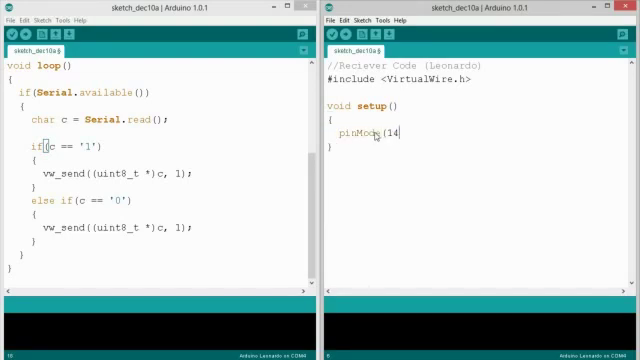
text(13,OUT)
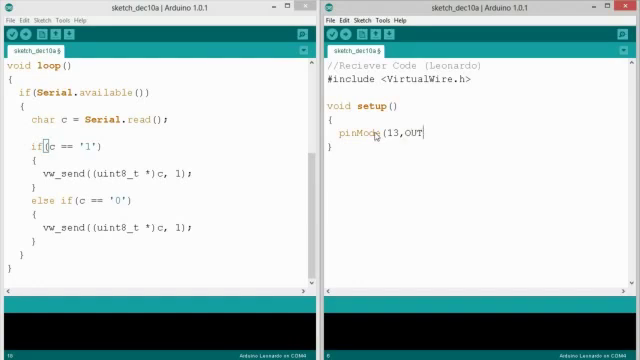
text(PUT)
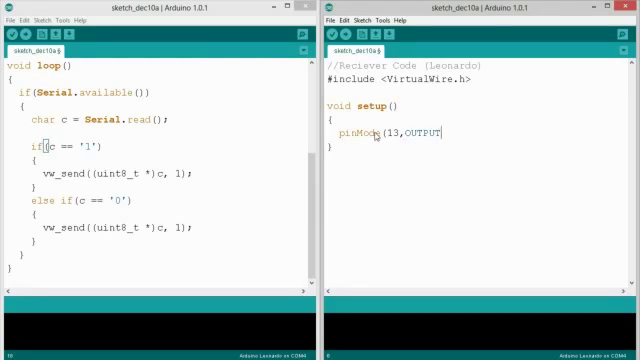
text();)
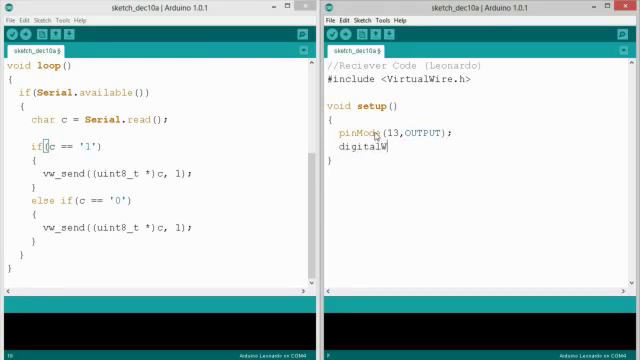
text(ite(13,)
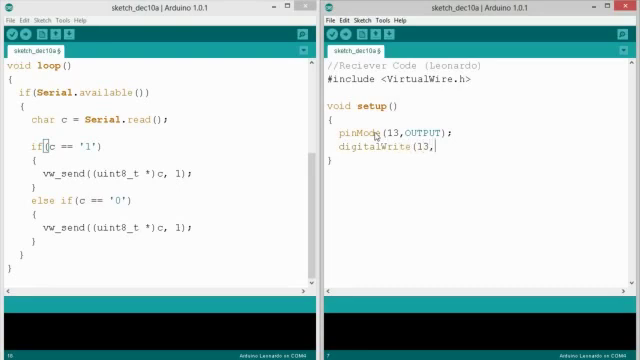
text(LOW);)
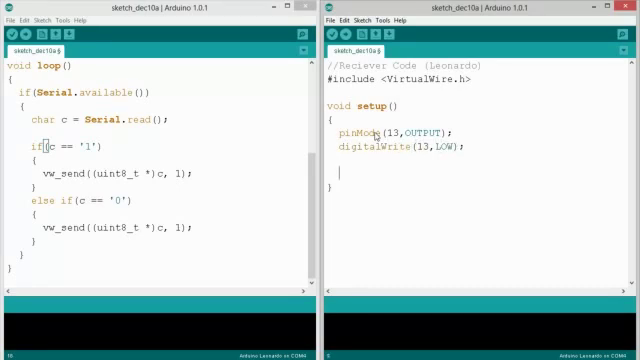
Add vw_setup(2000), vw_set_rx_pin(7) and vw_rx_start() to the receiver setup.
text(vw_setup()
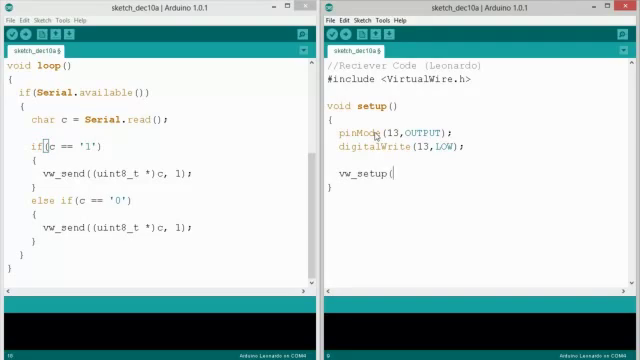
text(2000))
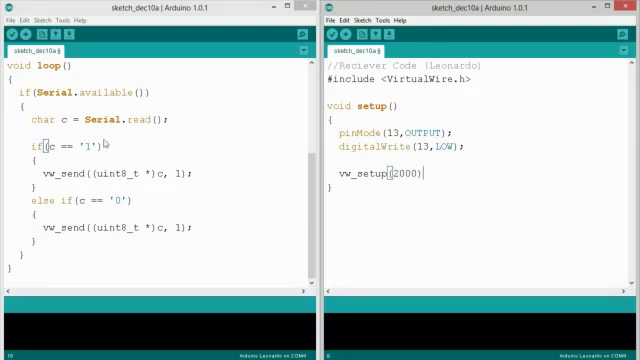
scroll(up, 3)
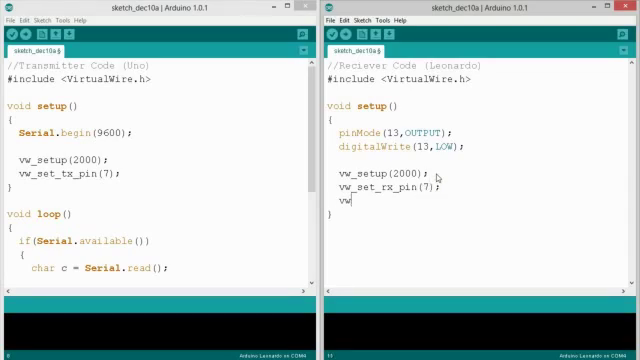
text(_r)
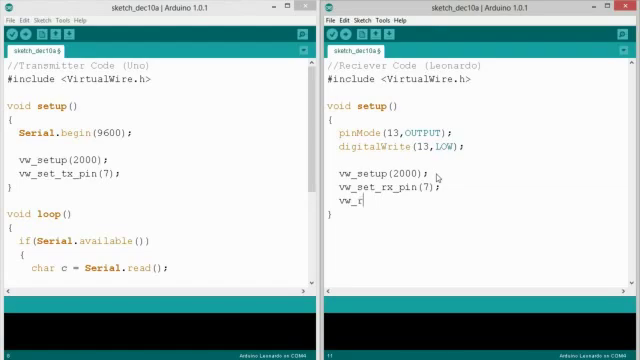
text(x)
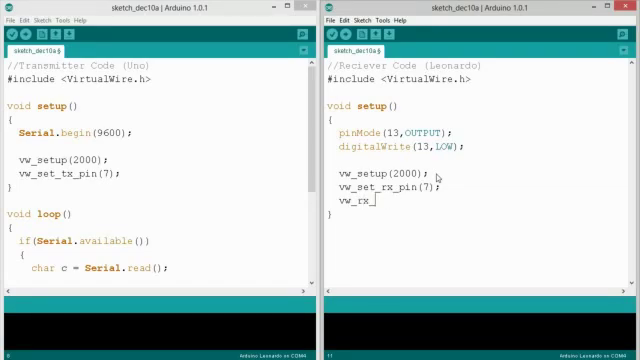
text(_start();)
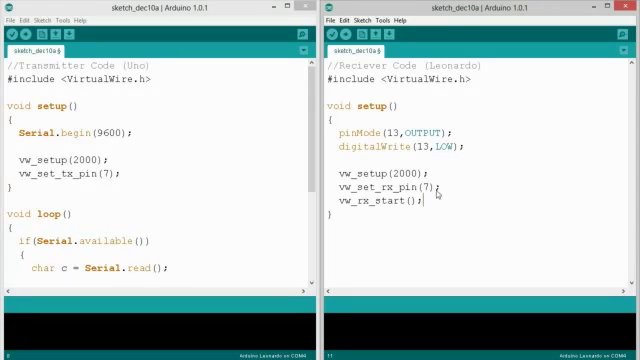
double_click(388, 189)
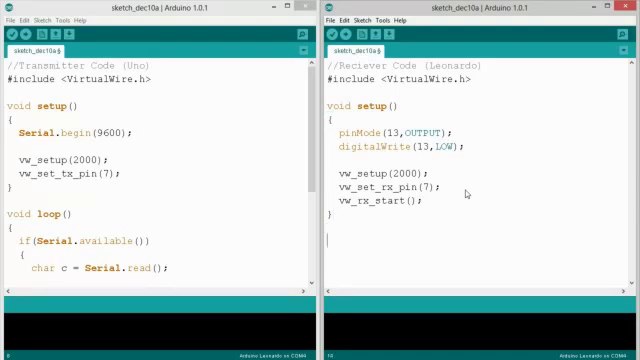
In void loop(), declare uint8_t buflen = VW_MAX_MESSAGE_LEN and uint8_t buf[buflen].
text(void loop())
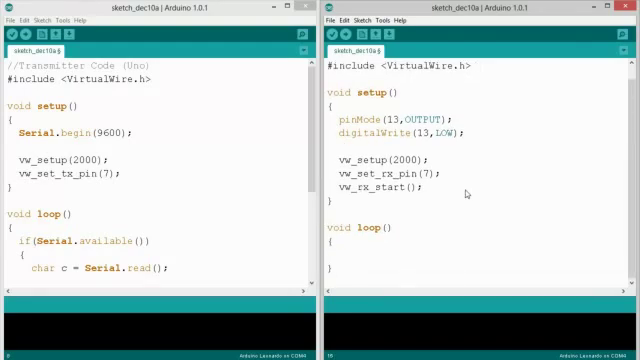
text(uint8_t)
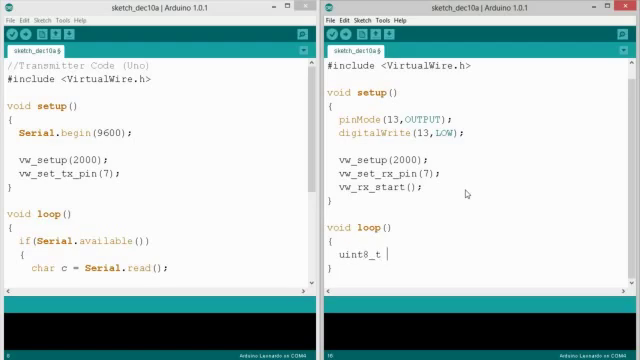
text(buflen =)
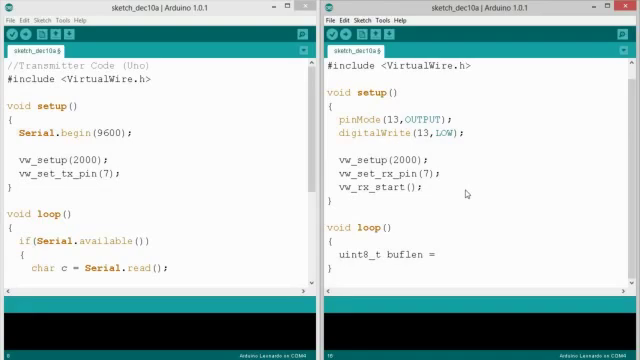
text(VW_)
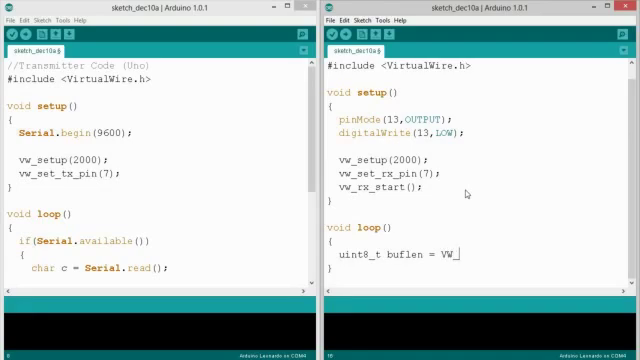
text(MAX_)
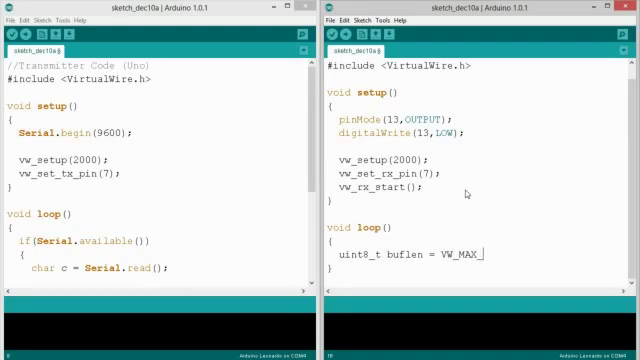
text(MESSAGE_LEN;)
text(u)
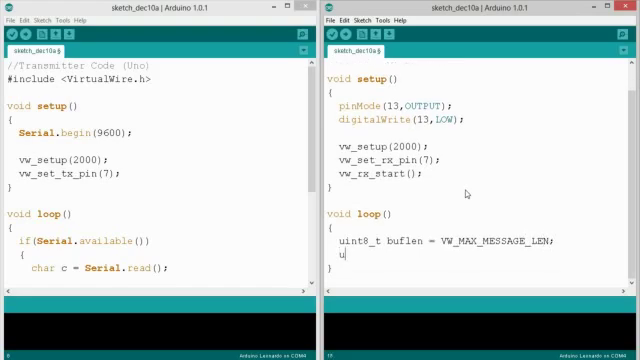
text(int8)
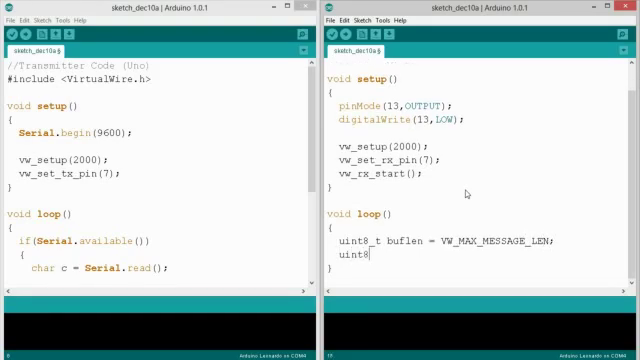
text(_t buf[)
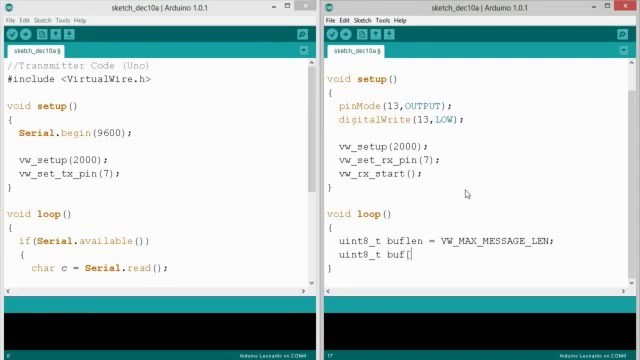
text(buflen];)
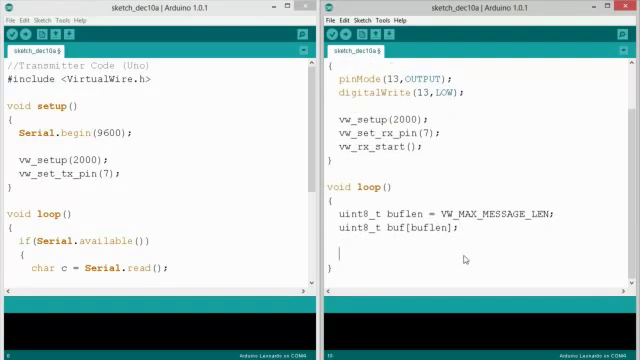
Write if (vw_get_message(buf, &buflen)) with an empty block, highlighting buf to explain it.
text(if ()
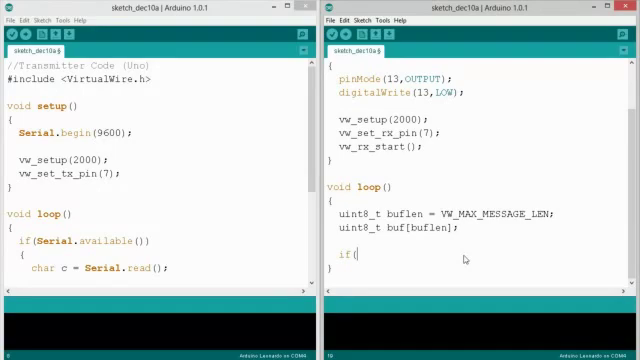
text(vw_)
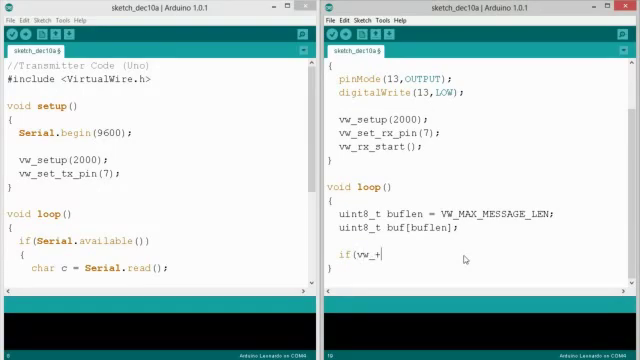
text(get_message()
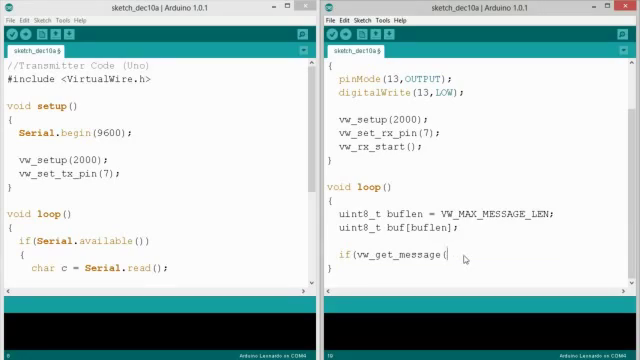
text(buf, &)
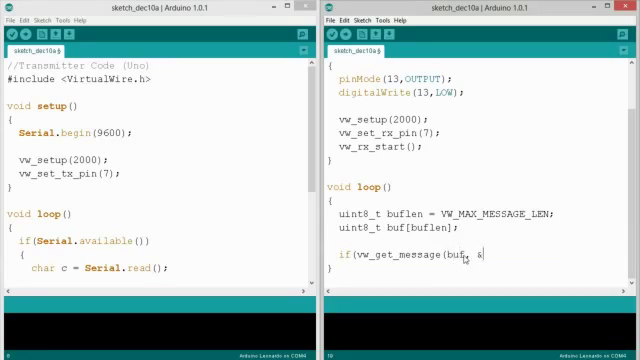
text(buflen))
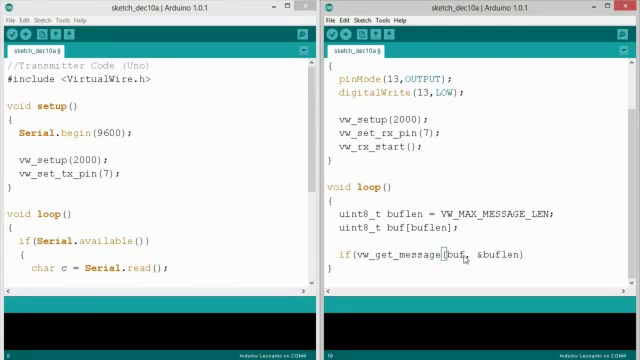
double_click(500, 254)
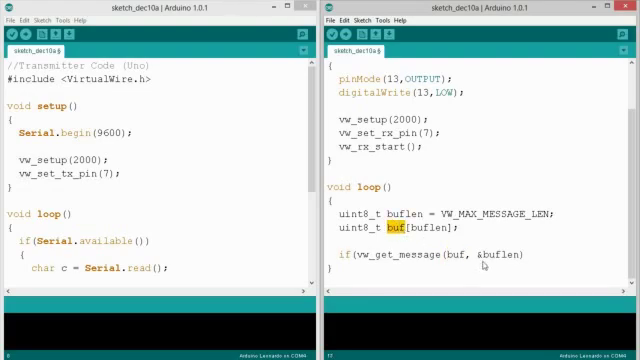
double_click(488, 254)
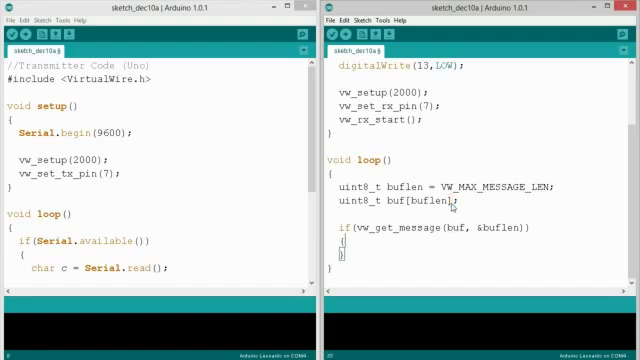
scroll(up, 3)
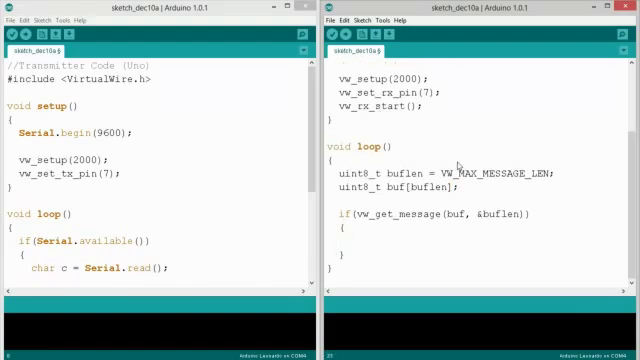
Loop i over buflen, writing pin 13 HIGH when buf[i] is '1', then LOW for '0'.
text(for(int)
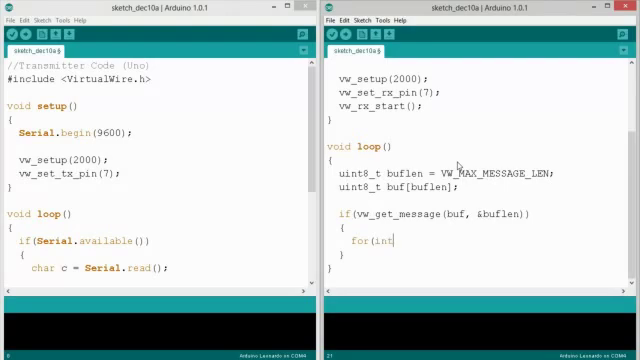
text(i = 0;)
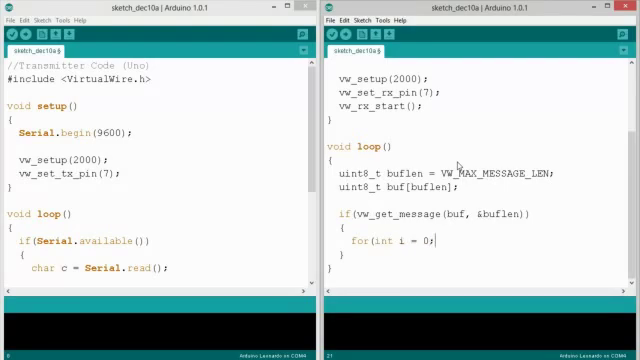
text(i < buf)
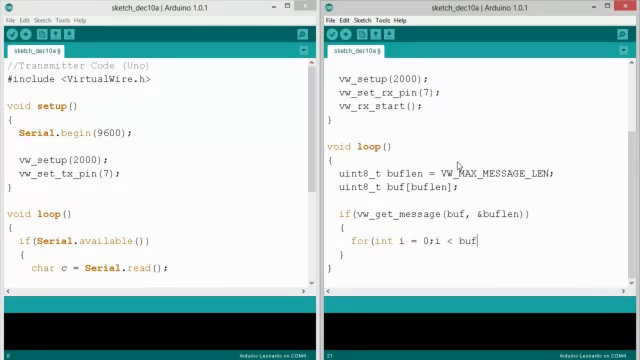
text(len;i++)
text({)
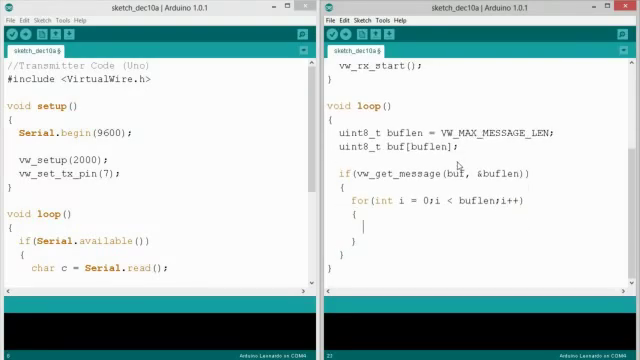
text(if()
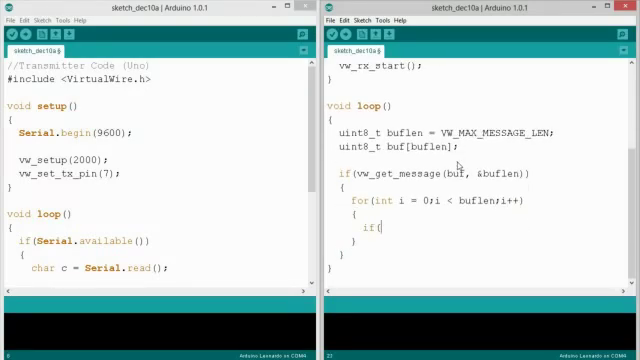
text((buf[i] == '1)
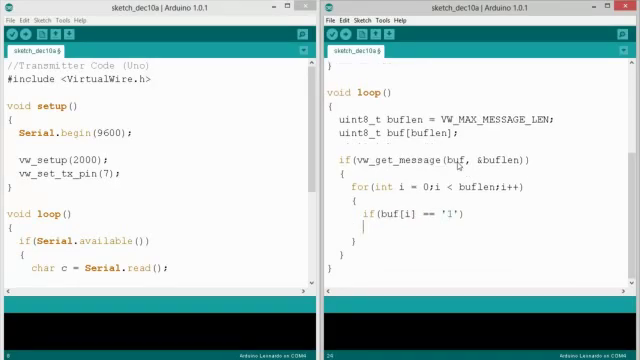
text(digitalWrite)
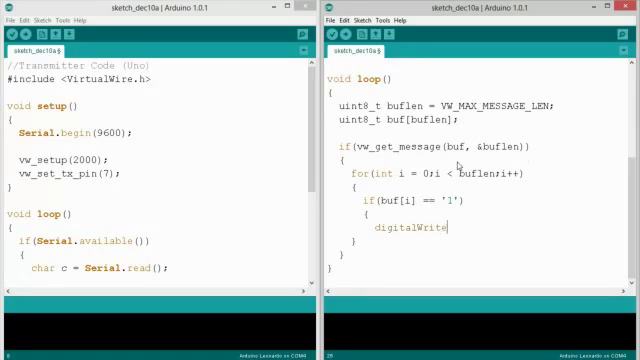
text((13,HIGH);)
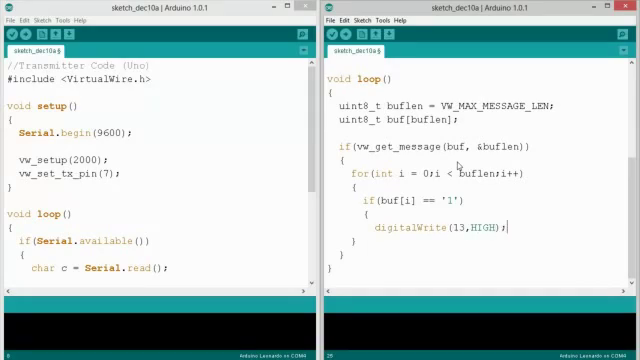
text(else if(buf[i] == '0)
text(digitalWrite(13,LOW);)
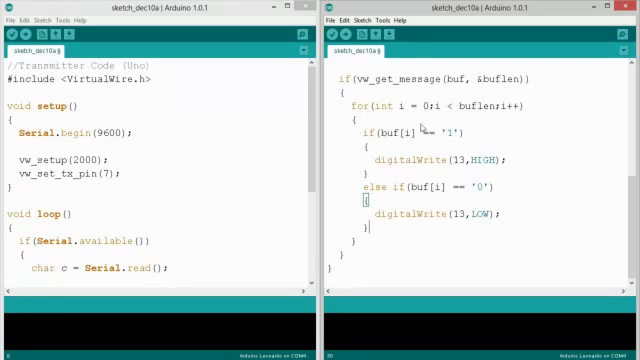
Review the transmitter loop and verify both sketches (6,216 and 6,102 bytes).
scroll(down, 3)
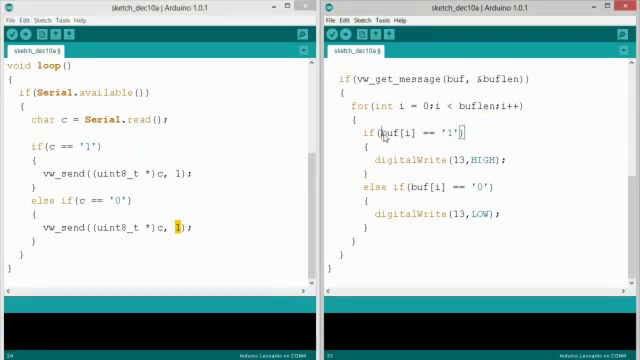
double_click(397, 132)
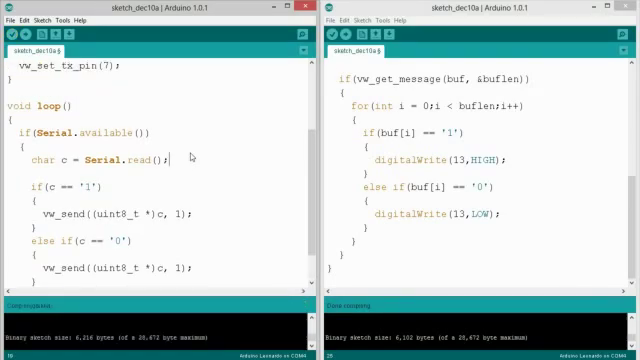
scroll(up, 3)
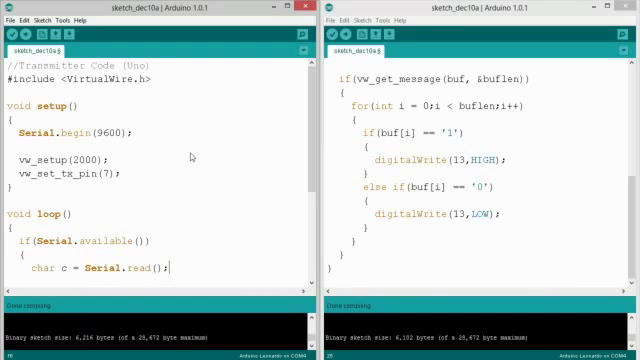